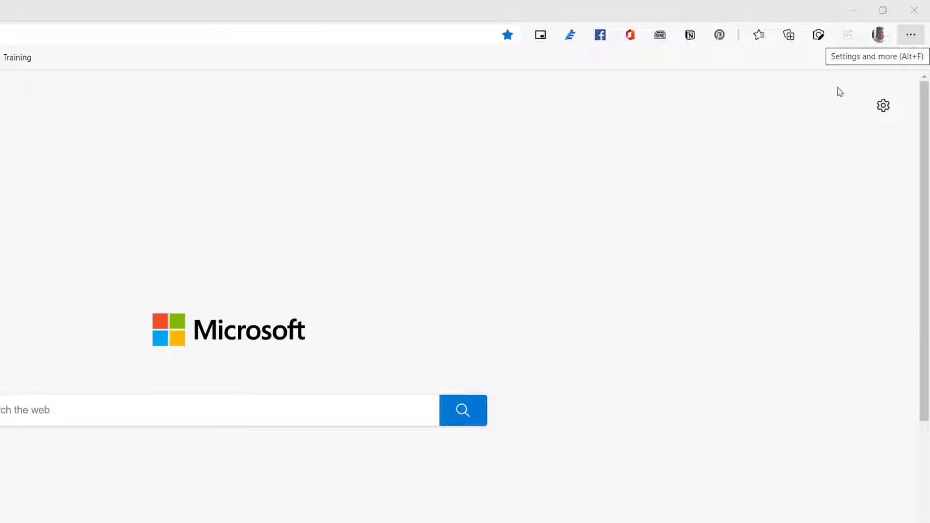
Step: Open Edge's Settings page from the Settings and more menu
left_click(911, 35)
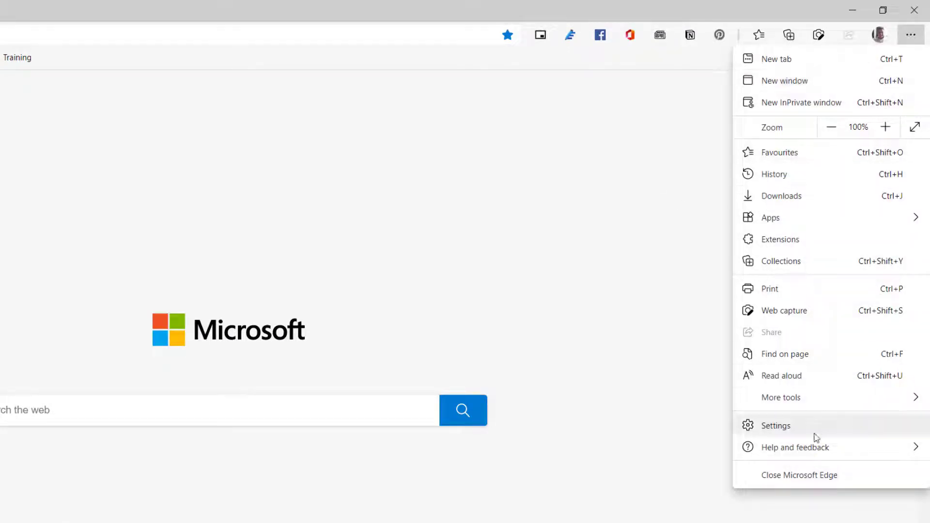
left_click(775, 425)
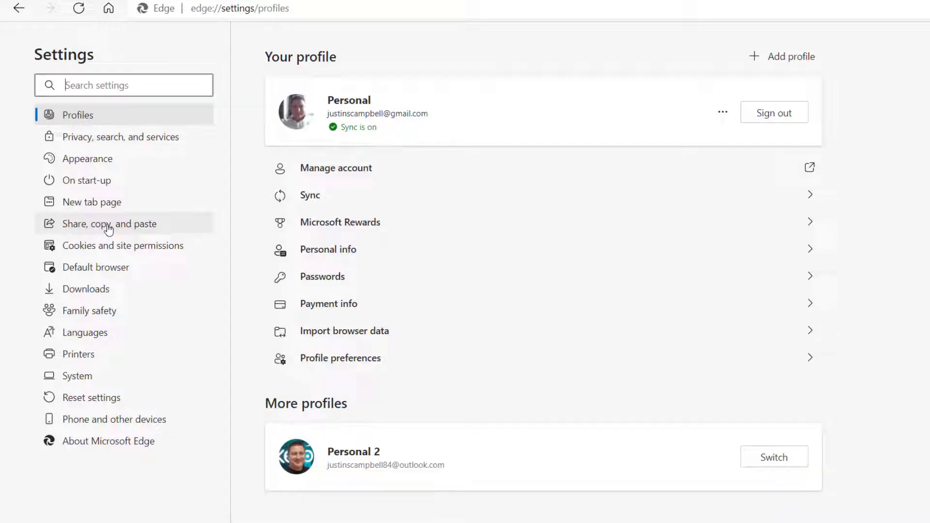
Step: Show the Share, copy and paste settings with URLs pasting as Link by default
left_click(110, 224)
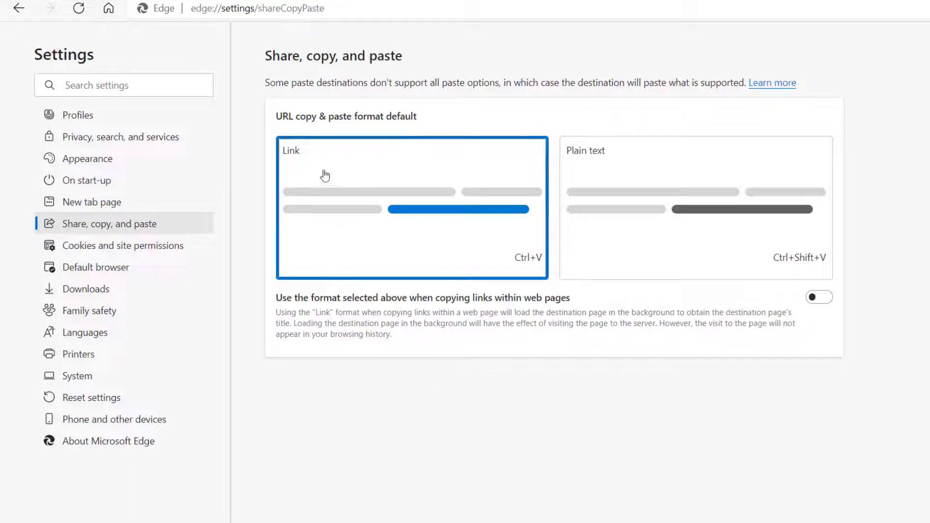
mouse_move(360, 180)
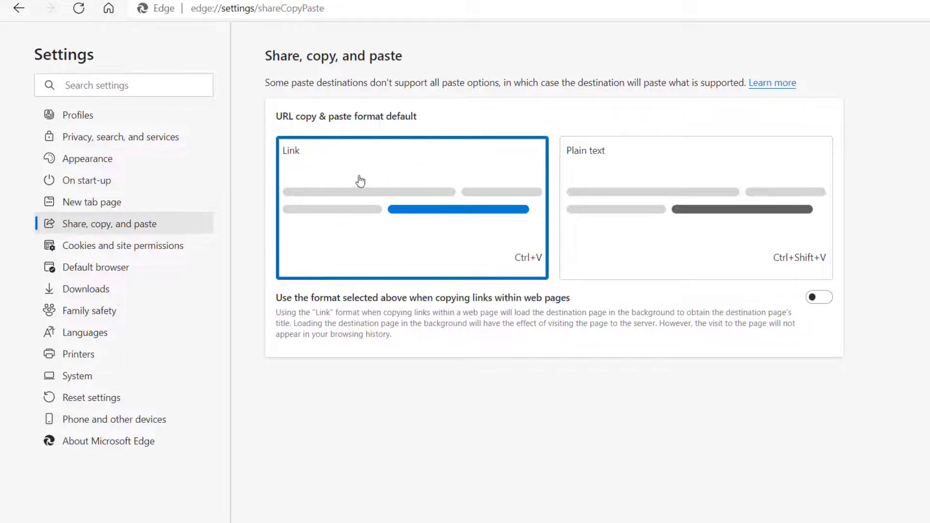
mouse_move(390, 202)
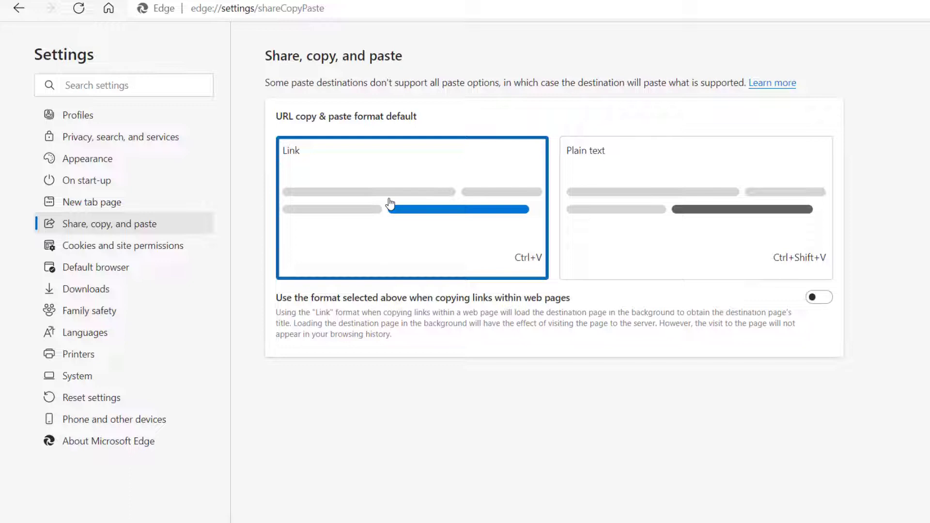
mouse_move(317, 291)
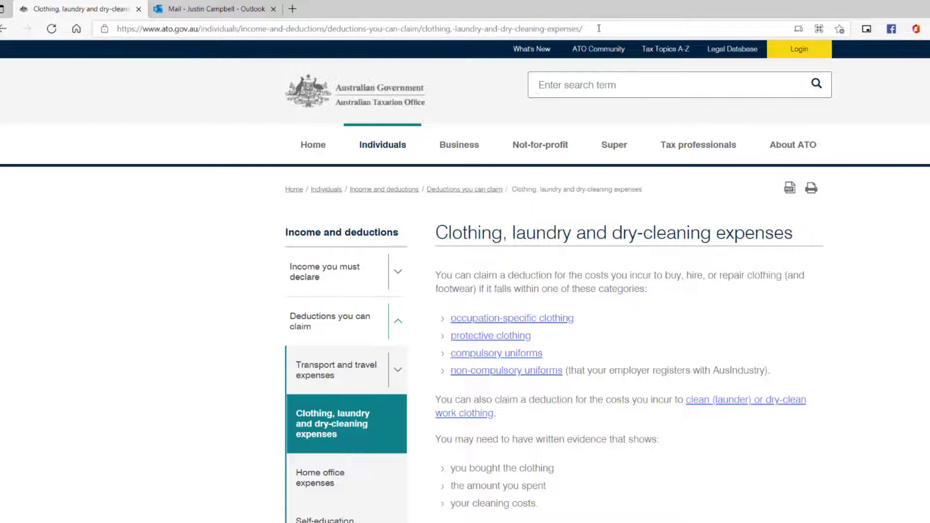
Step: Select and copy the ATO clothing and laundry expenses article's full web address
left_click(356, 28)
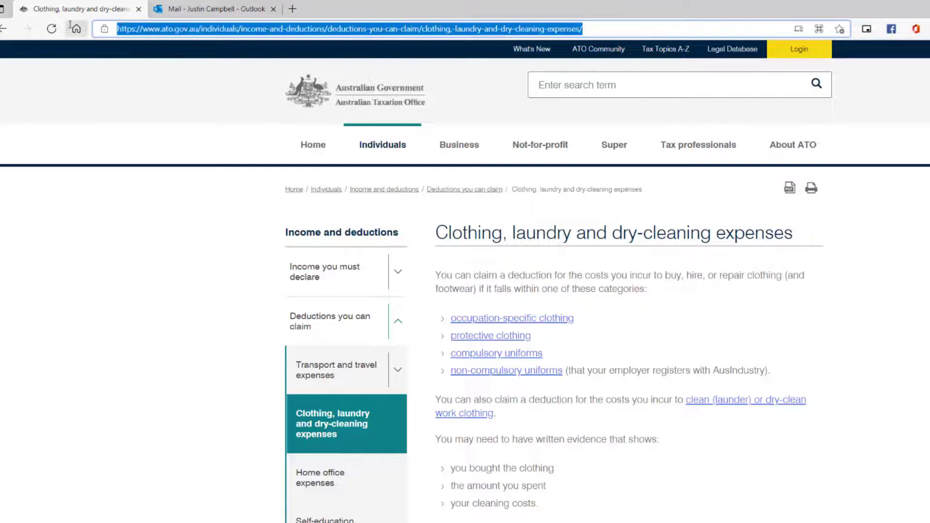
mouse_move(76, 28)
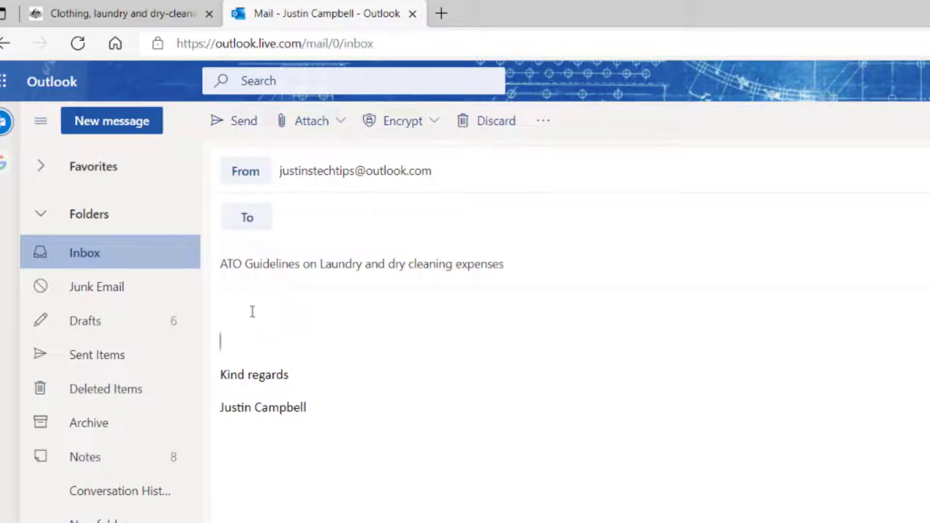
Step: Paste the ATO article as a titled hyperlink, its plain address beneath, then go to the Wikipedia GDP tab
key("ctrl+v")
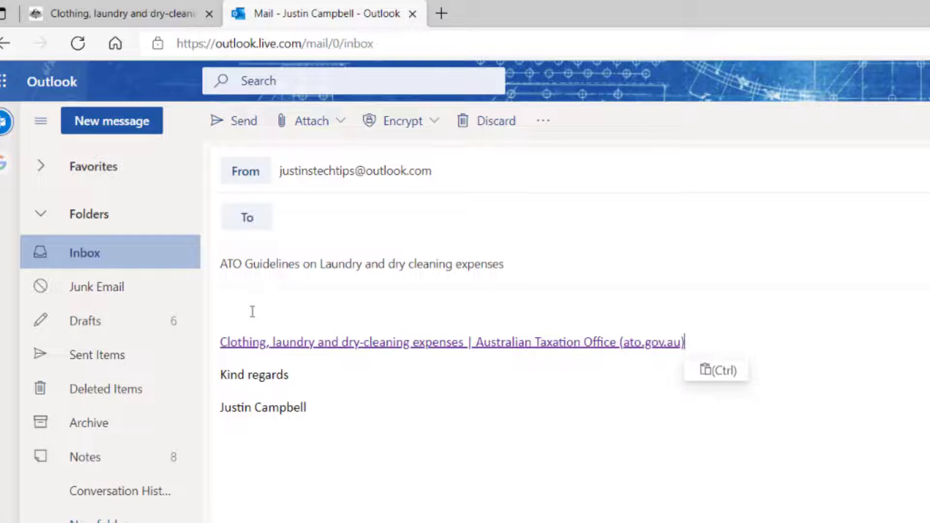
key("enter")
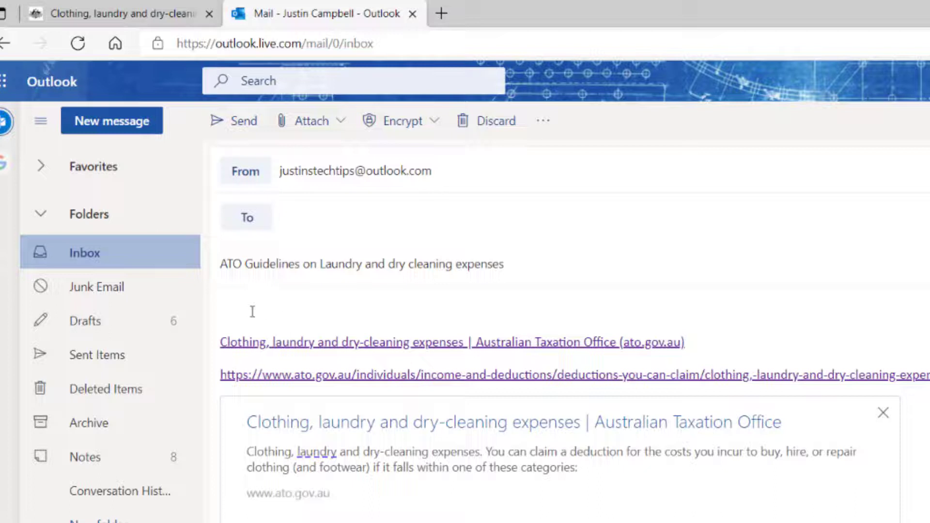
left_click(75, 13)
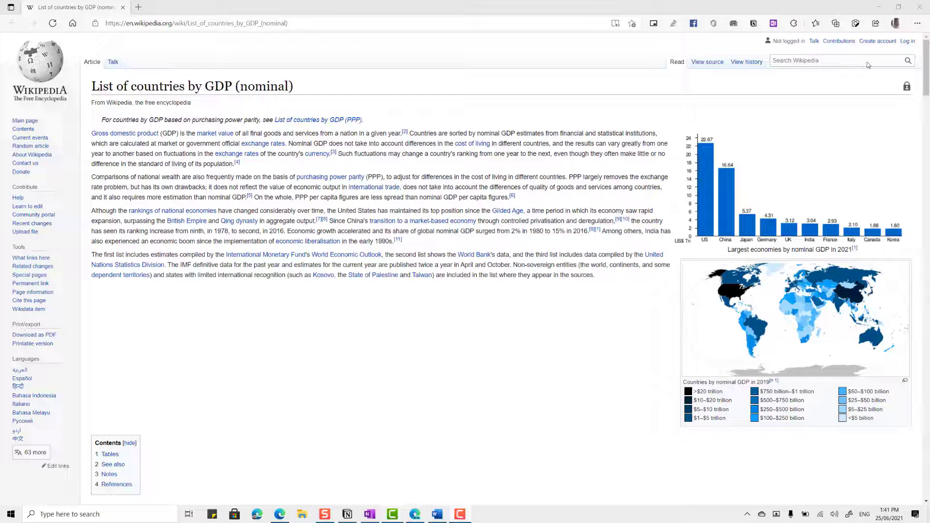
Step: Scroll the Wikipedia GDP (nominal) article down to the countries table
scroll("down", 3)
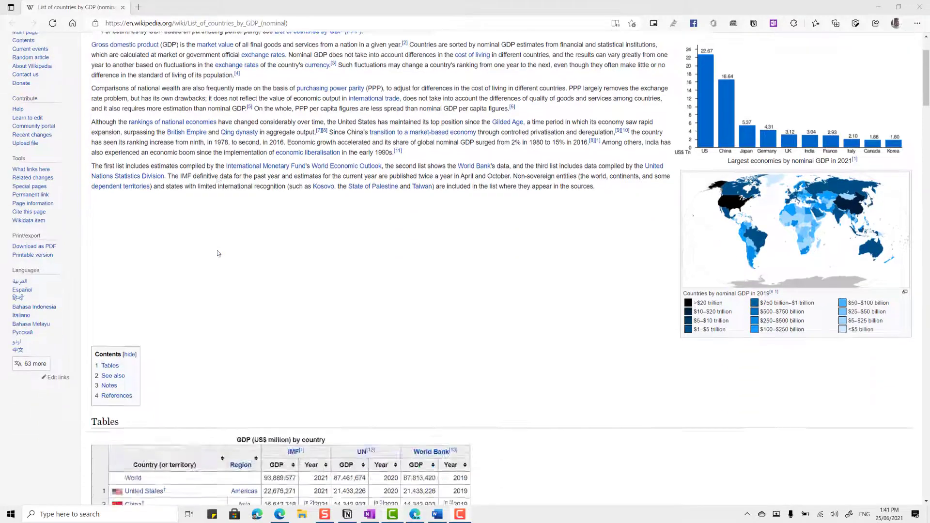
scroll("down", 3)
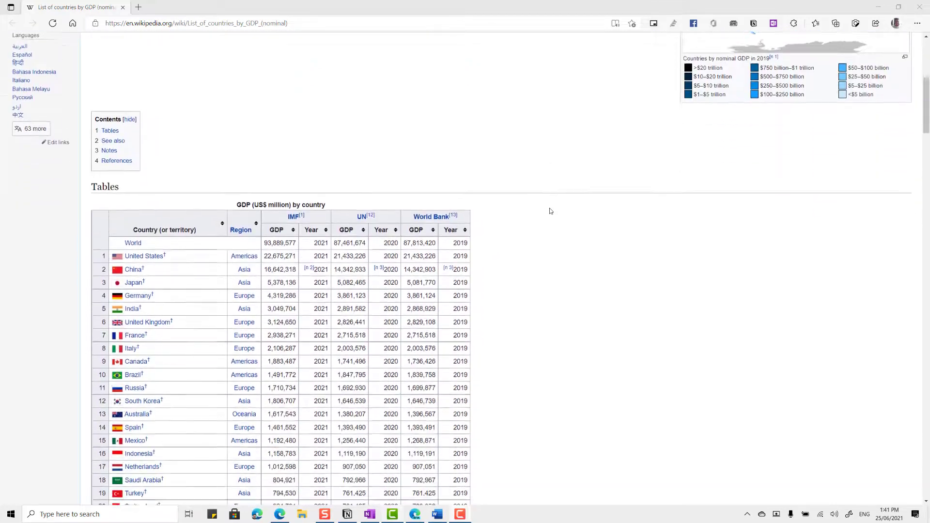
scroll("down", 3)
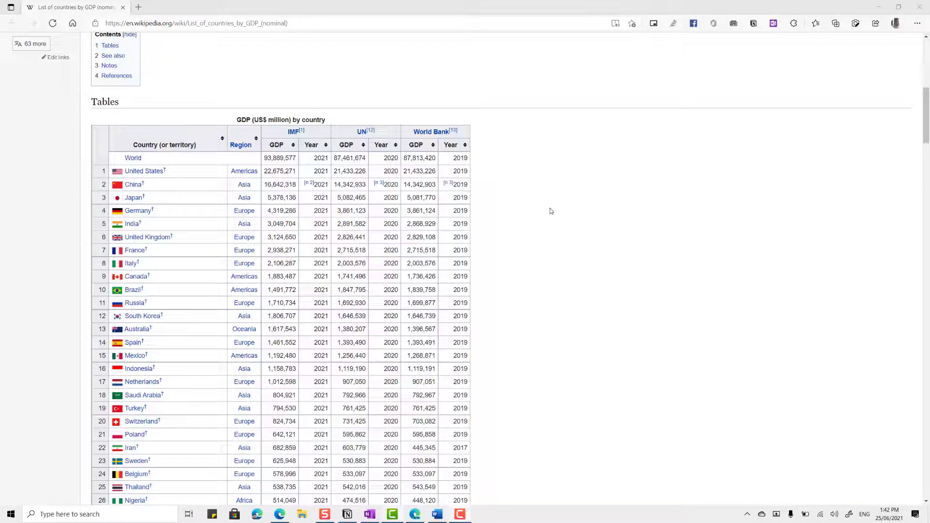
Step: Smart-copy the GDP table rows down to Israel and switch to the blank Word document
right_click(212, 89)
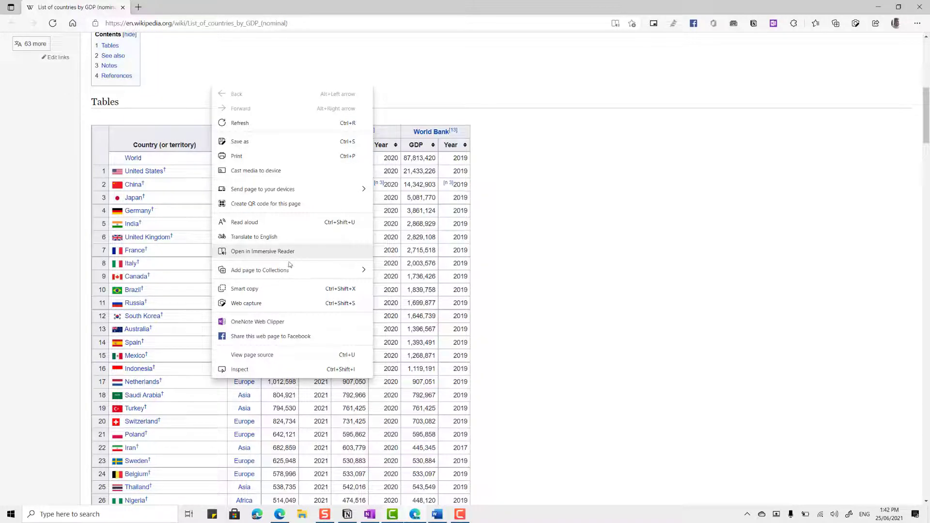
mouse_move(300, 290)
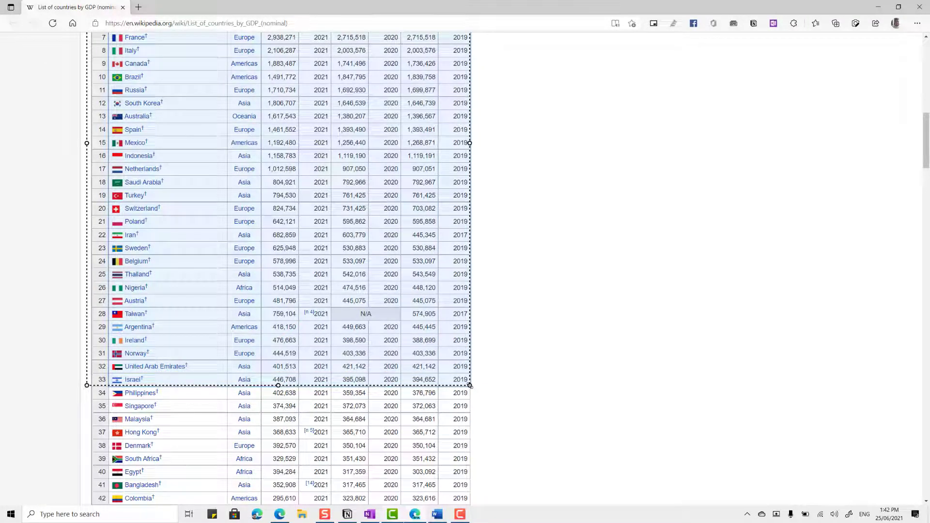
left_click(469, 385)
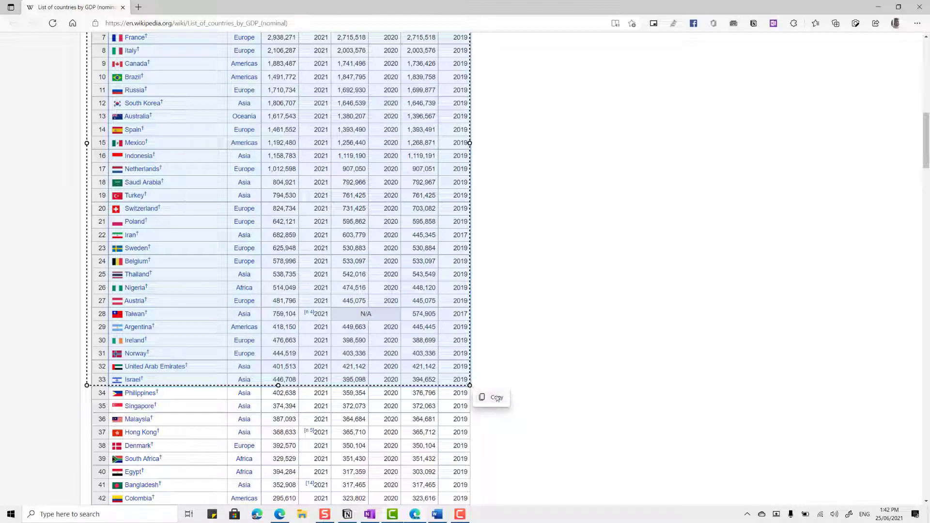
left_click(489, 401)
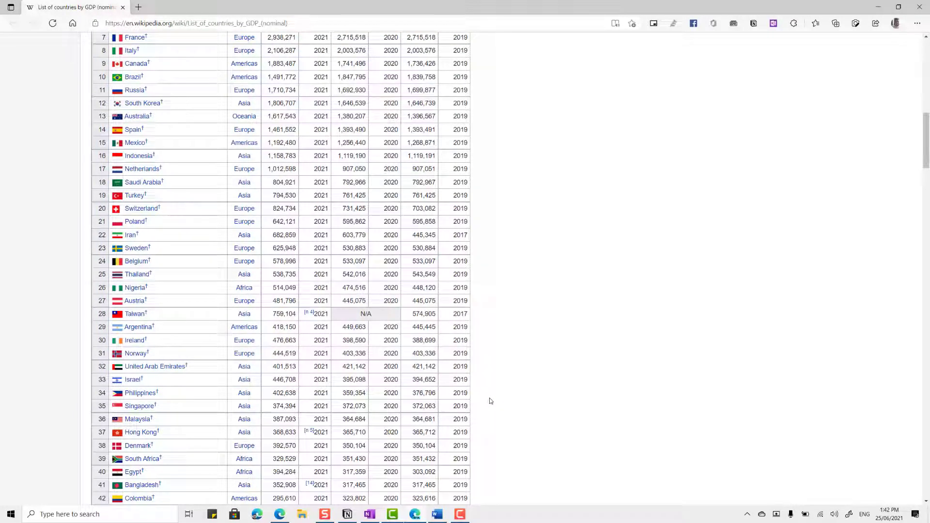
left_click(436, 514)
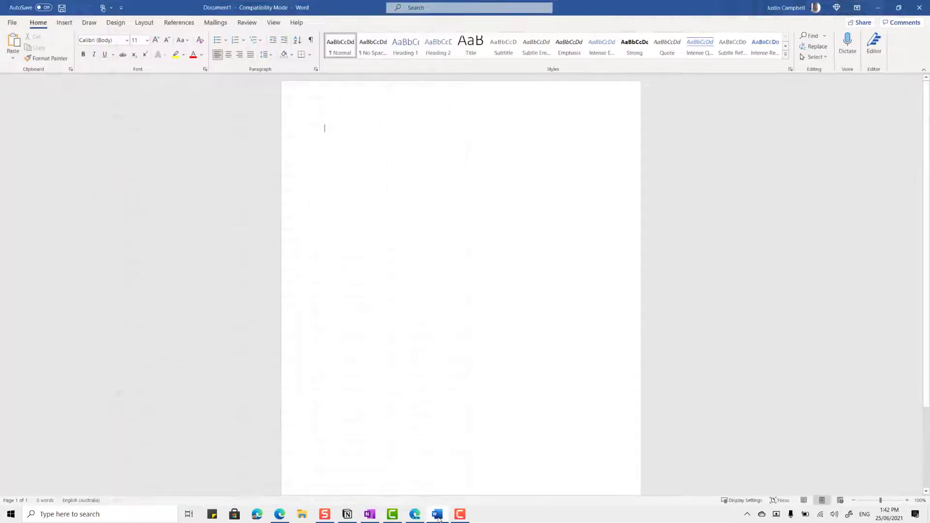
Step: Paste the GDP rows with Keep Source Formatting as a table with flags ending at Israel
right_click(325, 128)
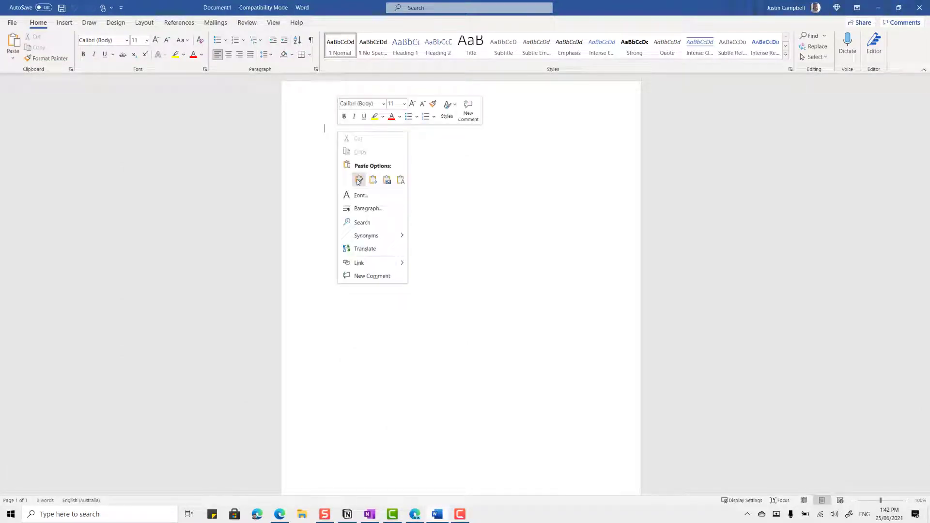
left_click(361, 223)
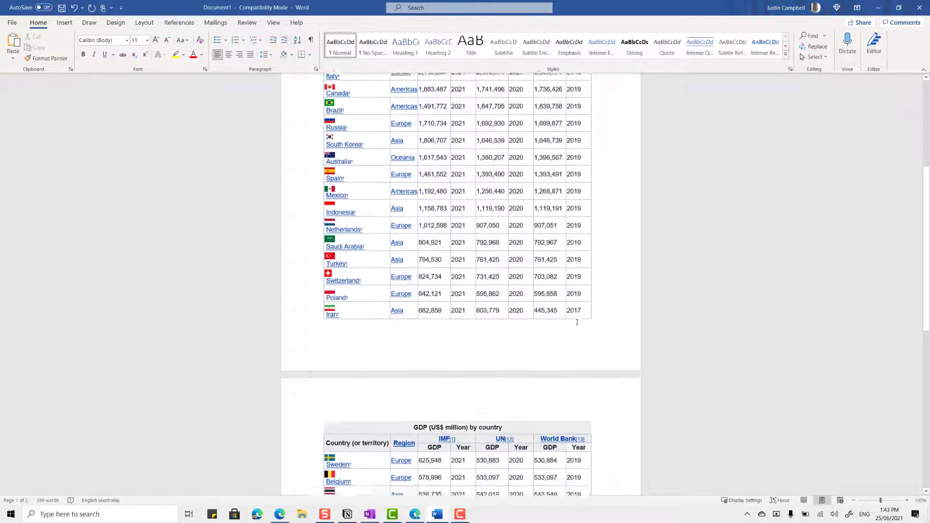
scroll("down", 3)
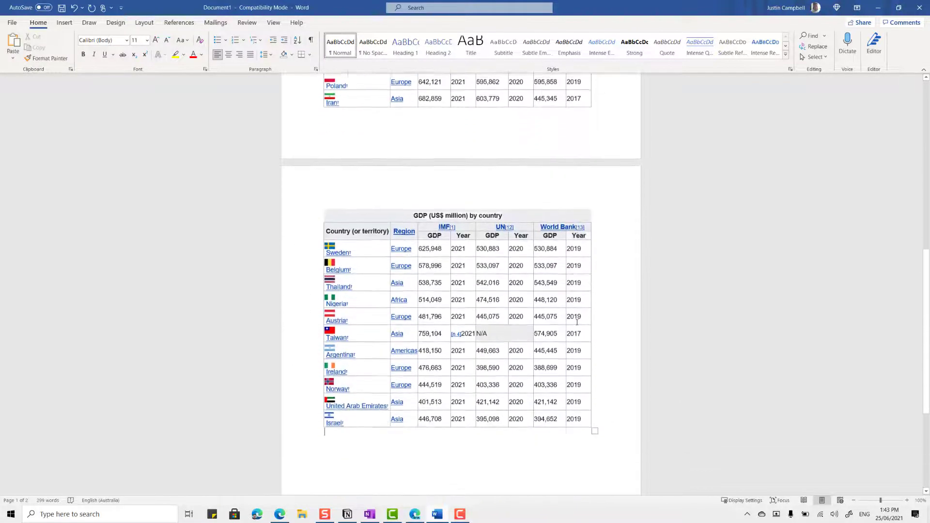